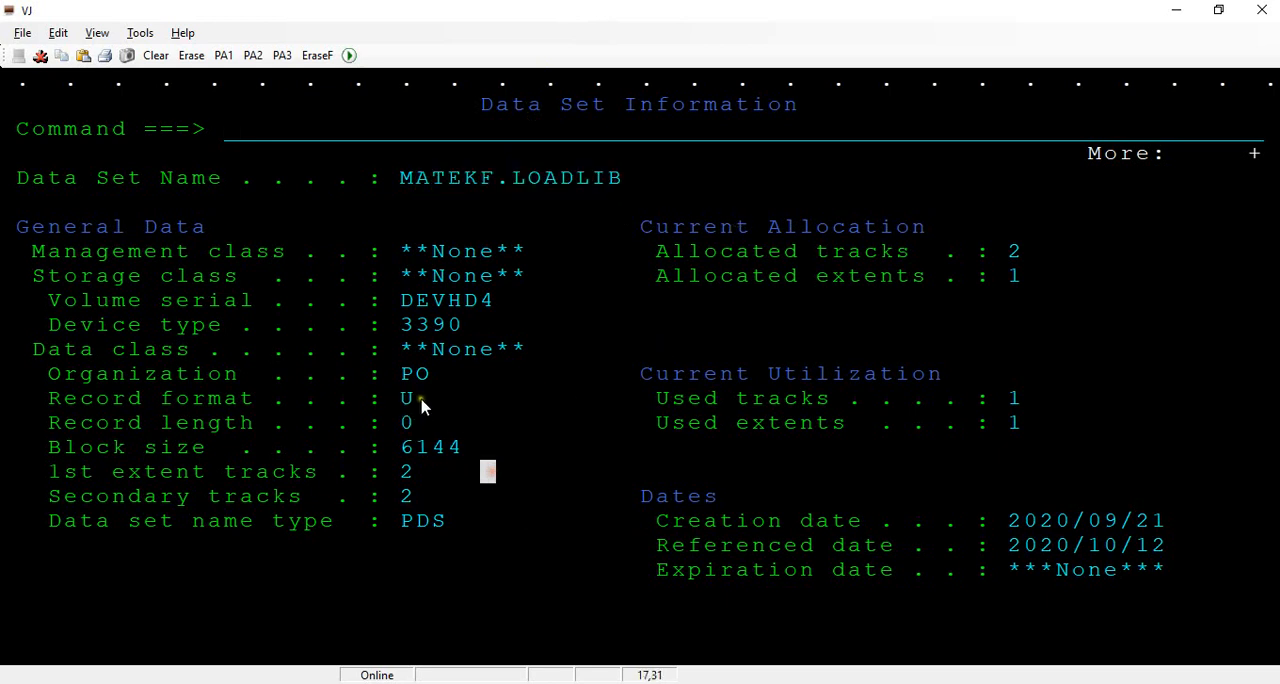
pyautogui.moveTo(503, 545)
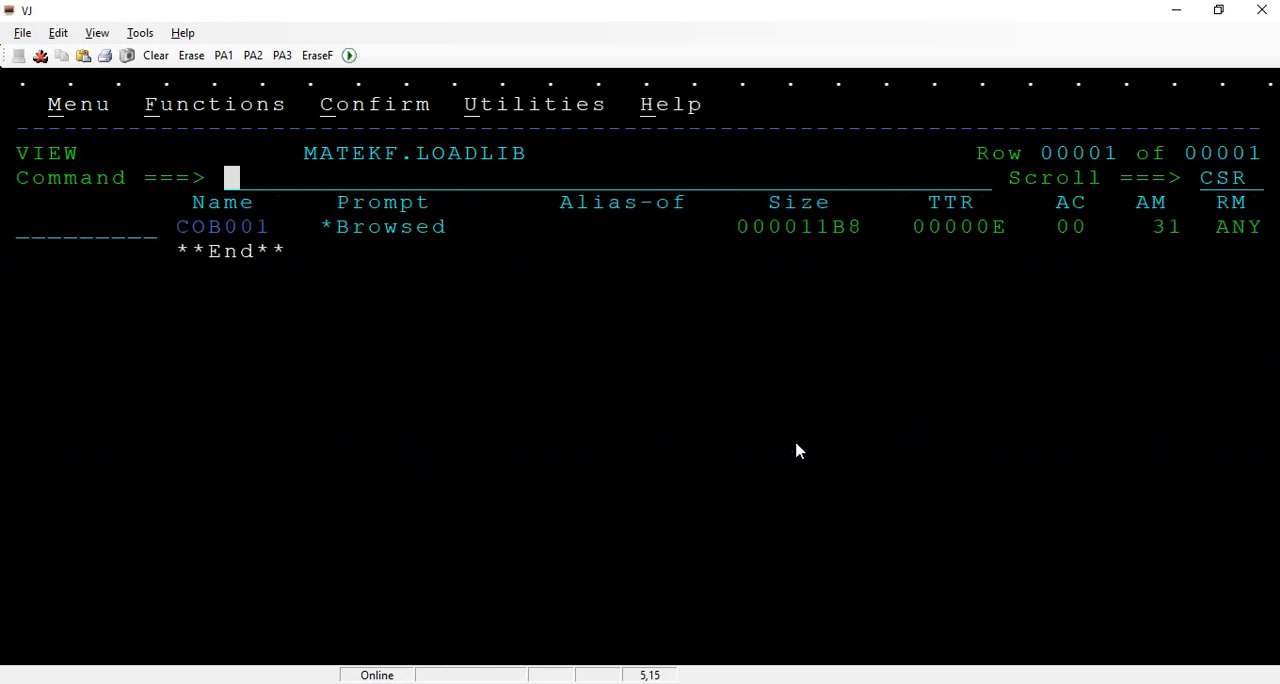
# Browse load module COB001 from MATEKF.LOADLIB, revealing its binary content with CEE runtime entry names
pyautogui.doubleClick(222, 226)
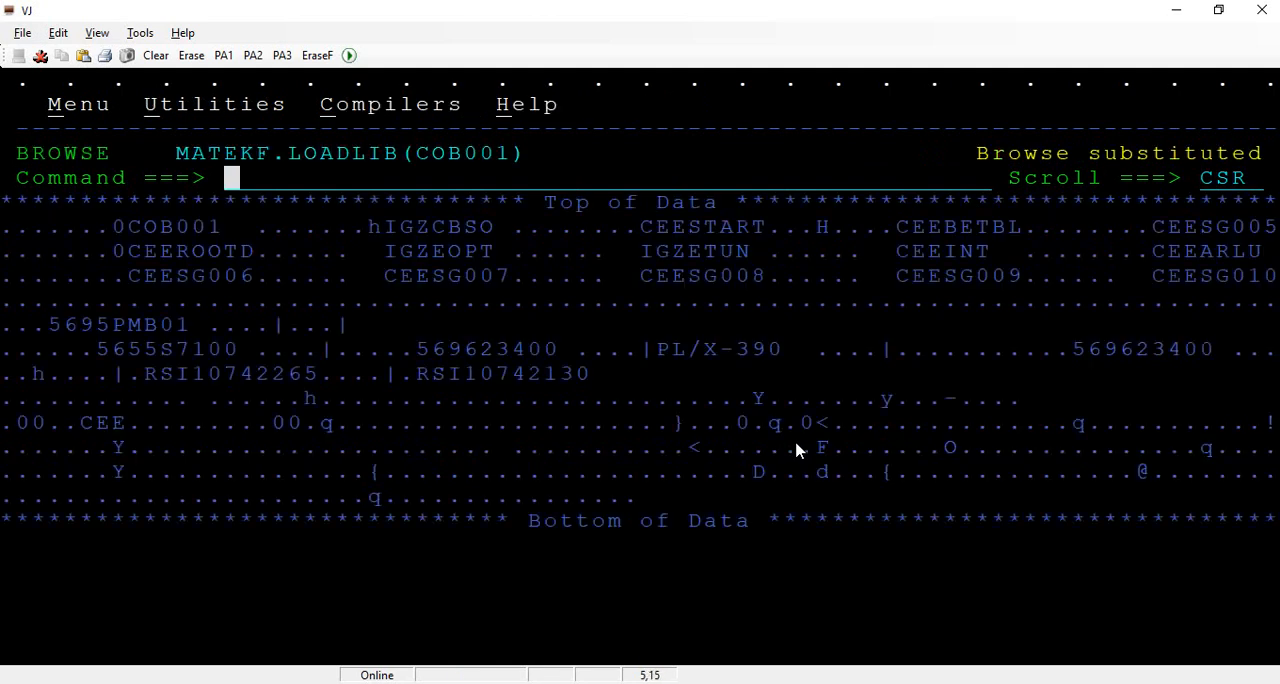